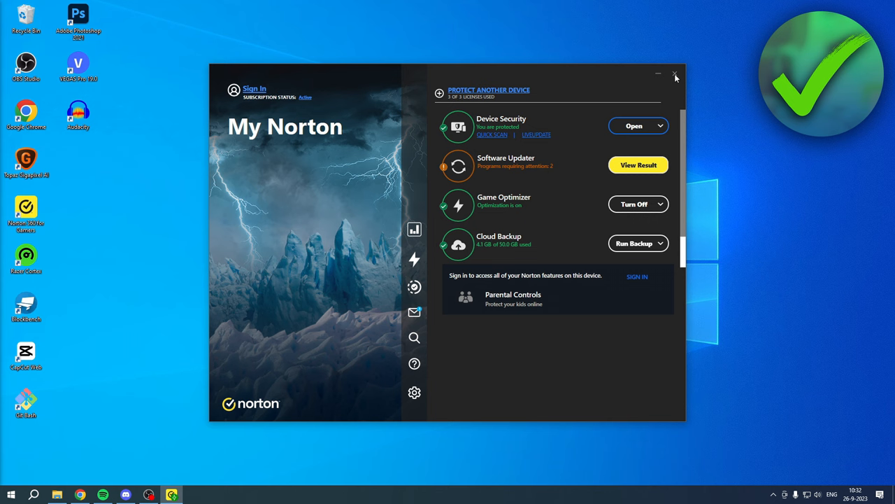
mouse_move(663, 152)
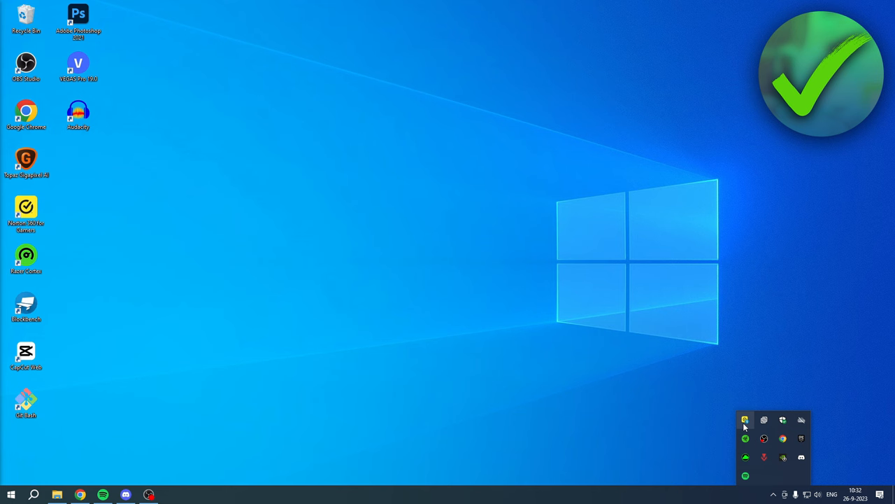
Disable Auto-Protect from the Norton tray menu and pick how long it stays off
right_click(745, 419)
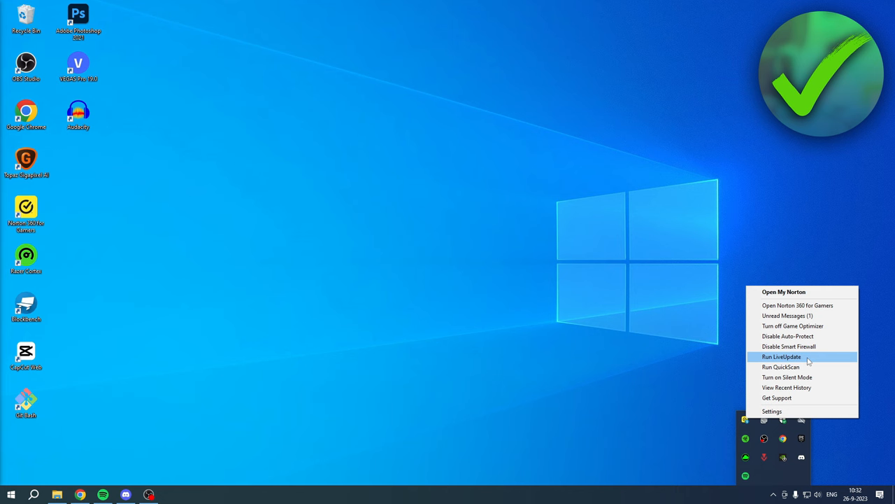
left_click(788, 336)
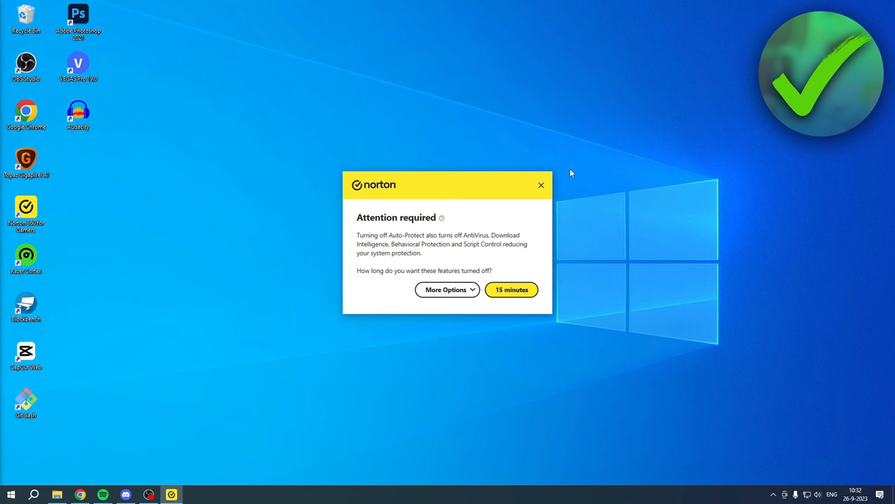
mouse_move(517, 240)
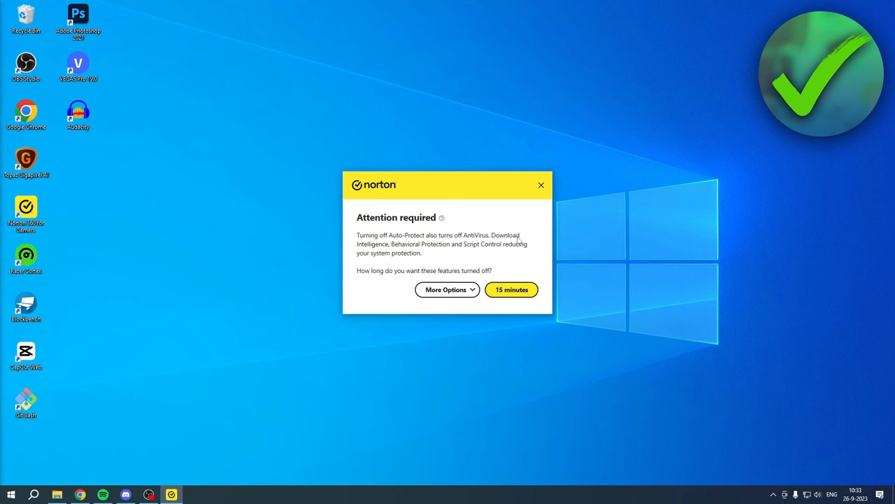
mouse_move(471, 294)
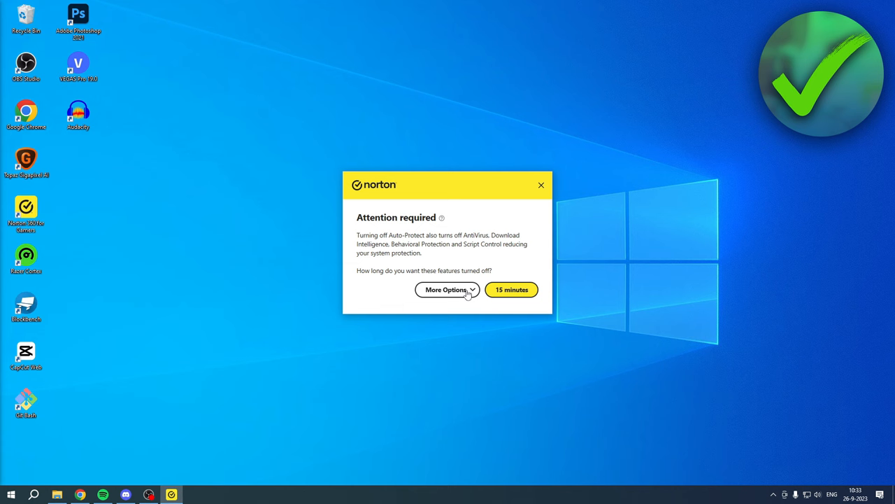
left_click(447, 289)
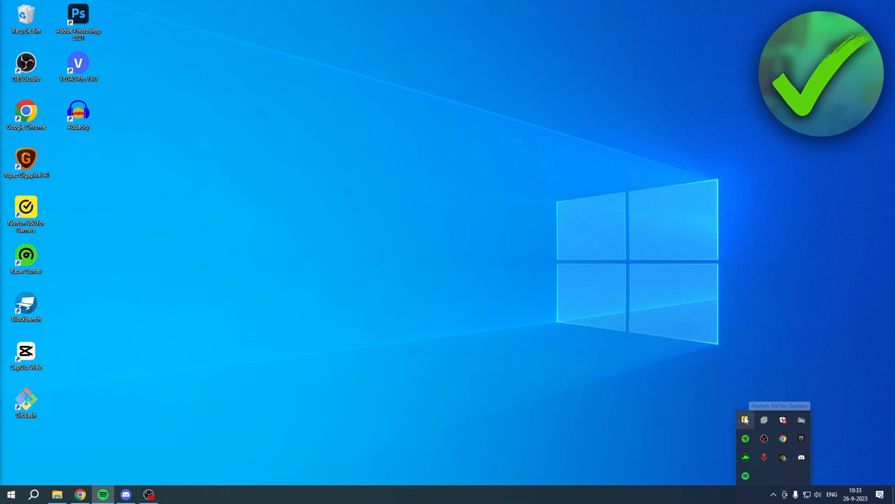
Reopen the Norton tray menu and highlight Disable Smart Firewall without choosing it
right_click(745, 419)
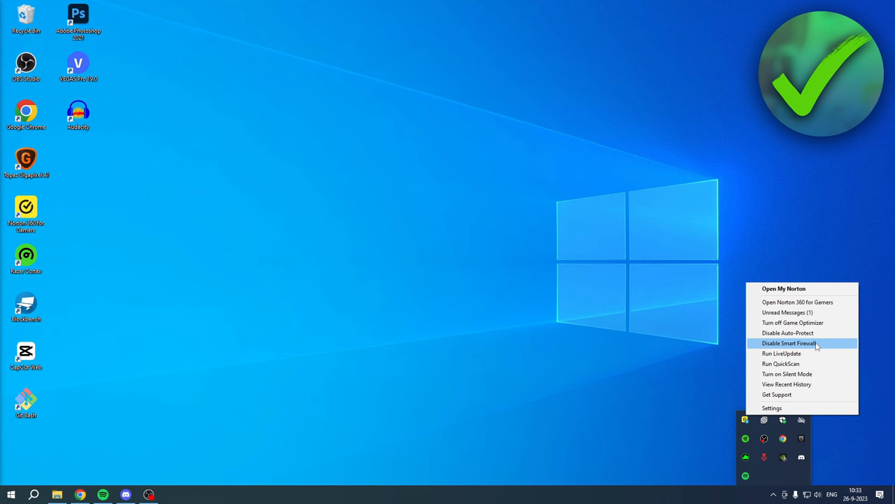
left_click(653, 320)
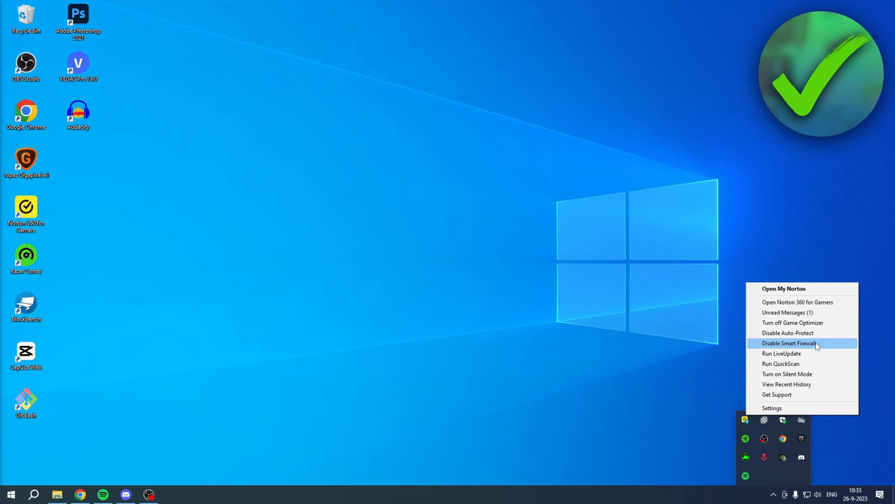